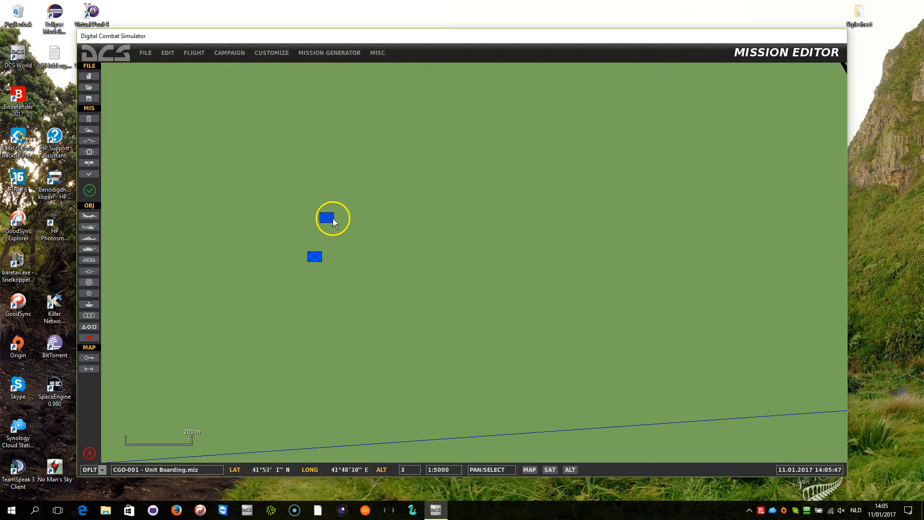
Inspect the Carrier APC group settings, then the Engineer soldier group settings on the map
left_click(325, 217)
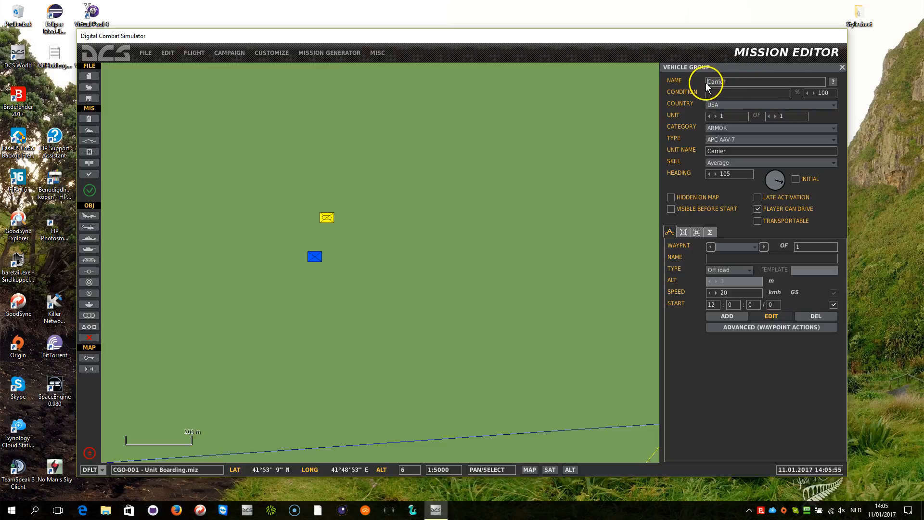
mouse_move(432, 220)
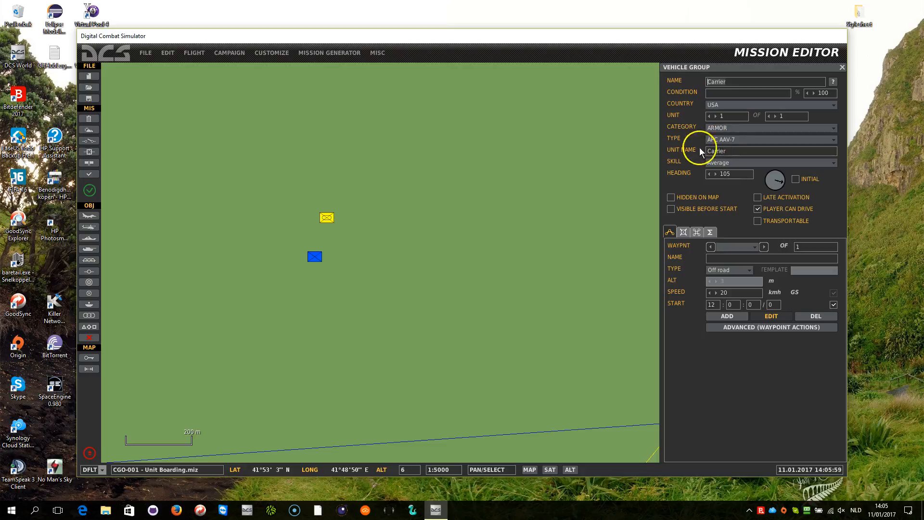
left_click(314, 256)
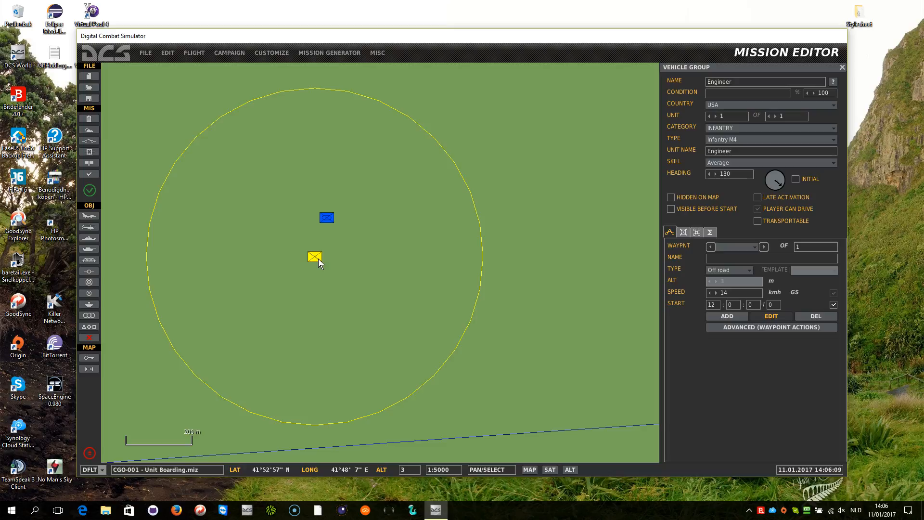
left_click(326, 217)
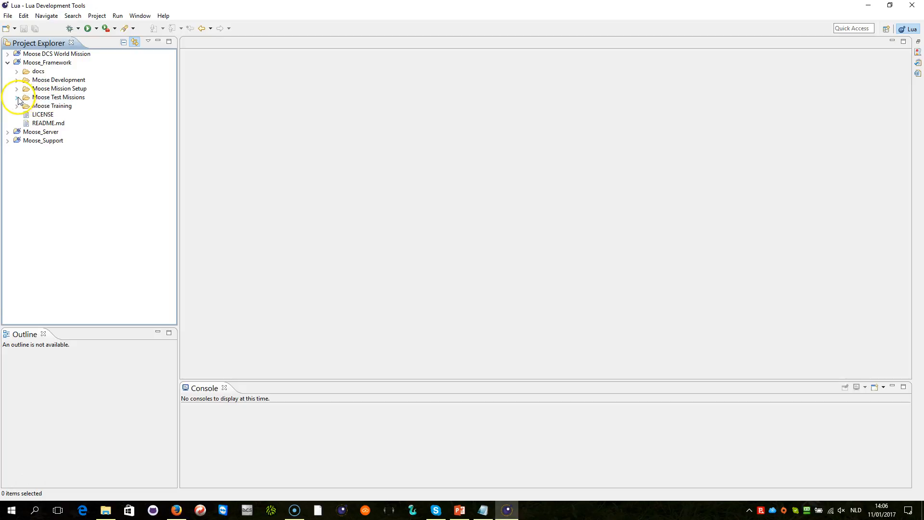
Expand Moose Test Missions > CGO - Cargo > CGO-001 - Unit Boarding and load its .lua script
left_click(15, 97)
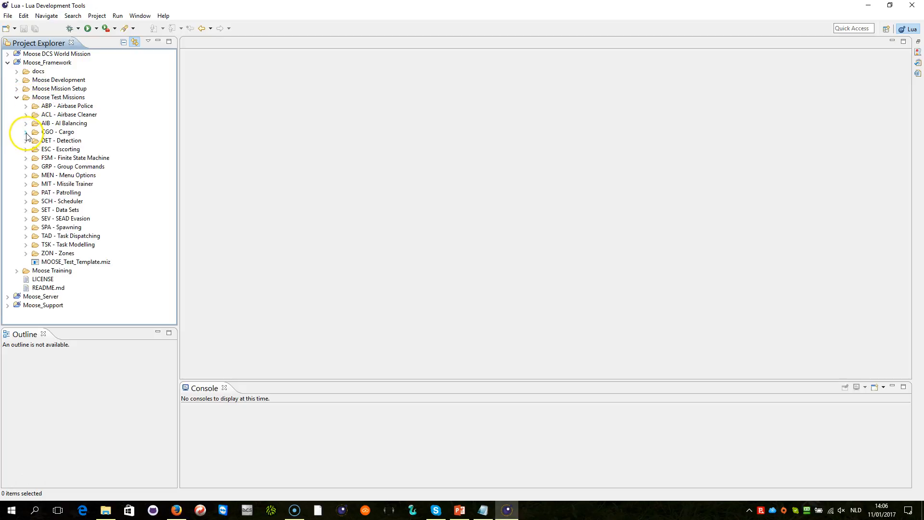
left_click(27, 131)
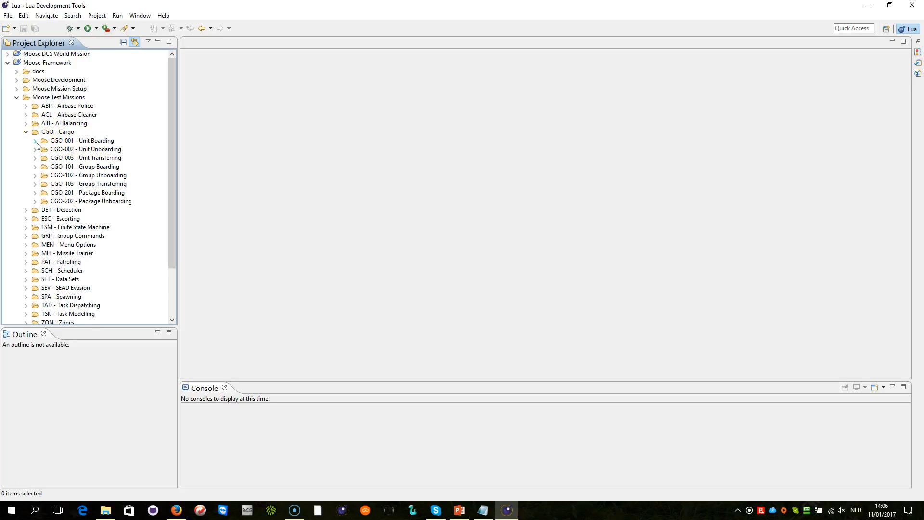
left_click(37, 140)
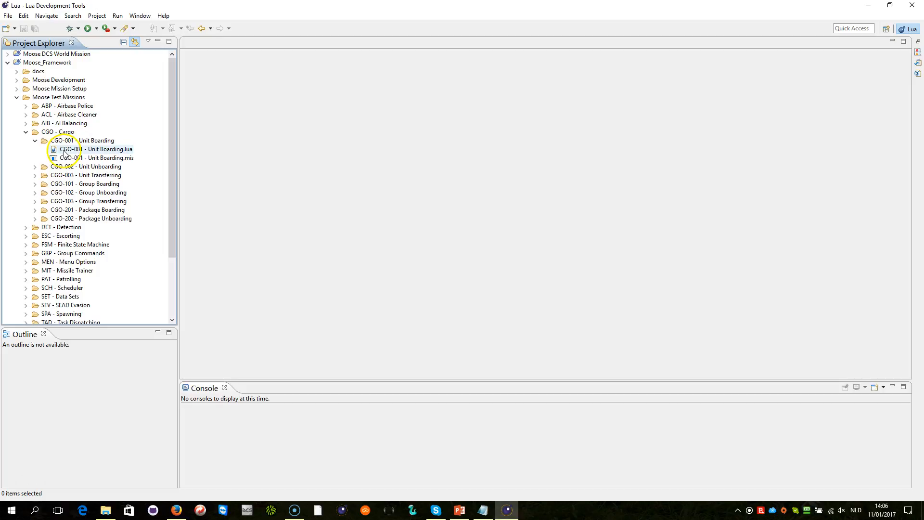
double_click(86, 149)
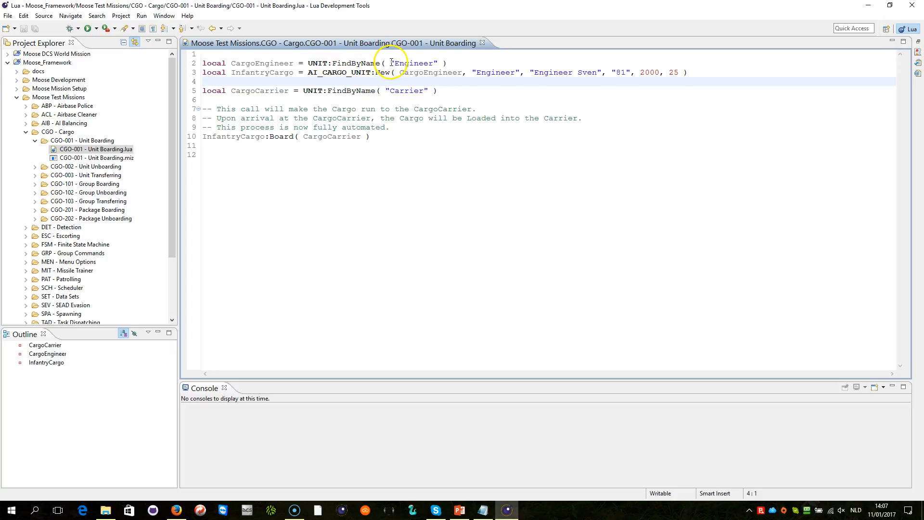
double_click(415, 64)
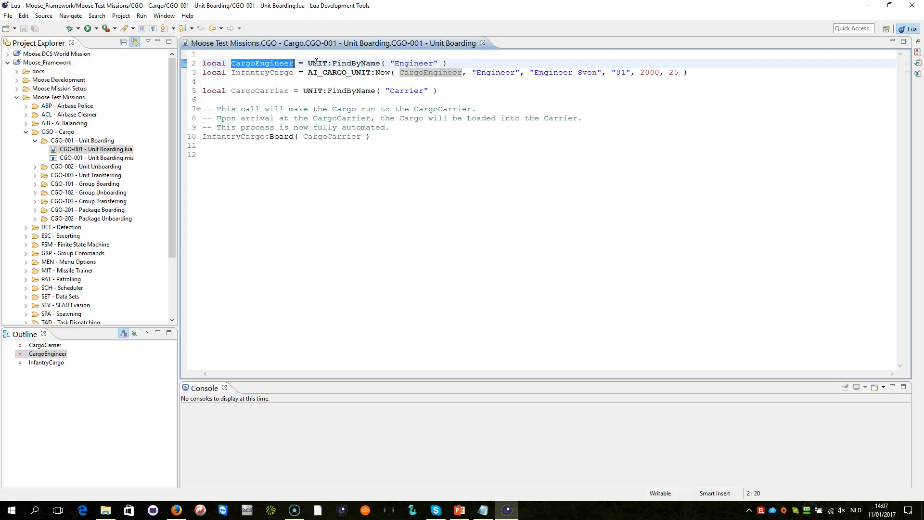
double_click(316, 63)
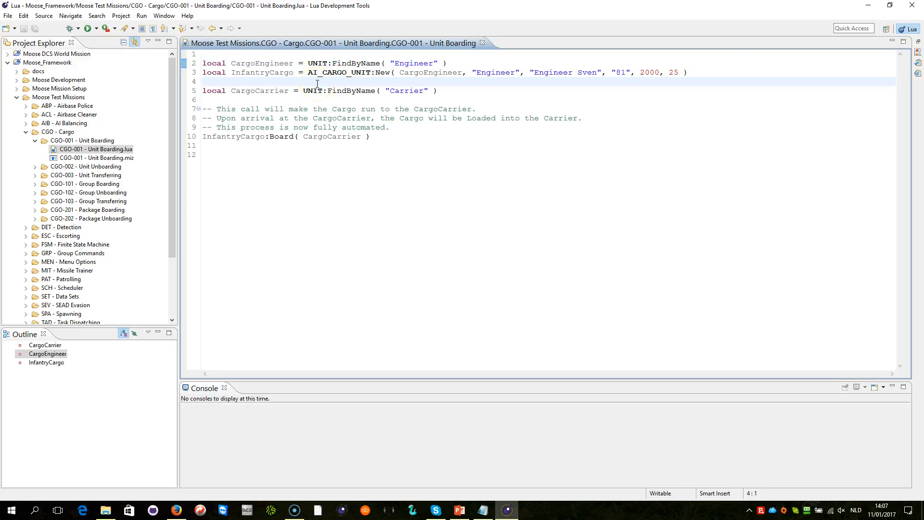
double_click(313, 72)
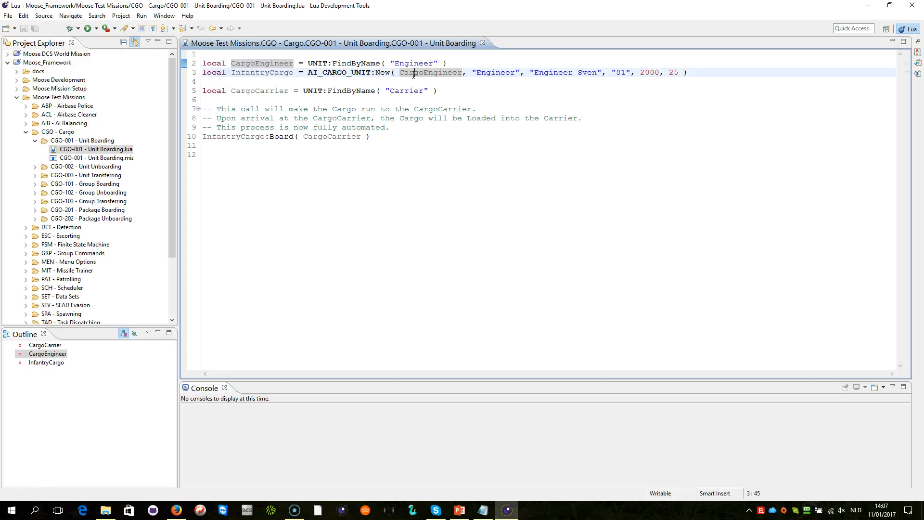
double_click(430, 72)
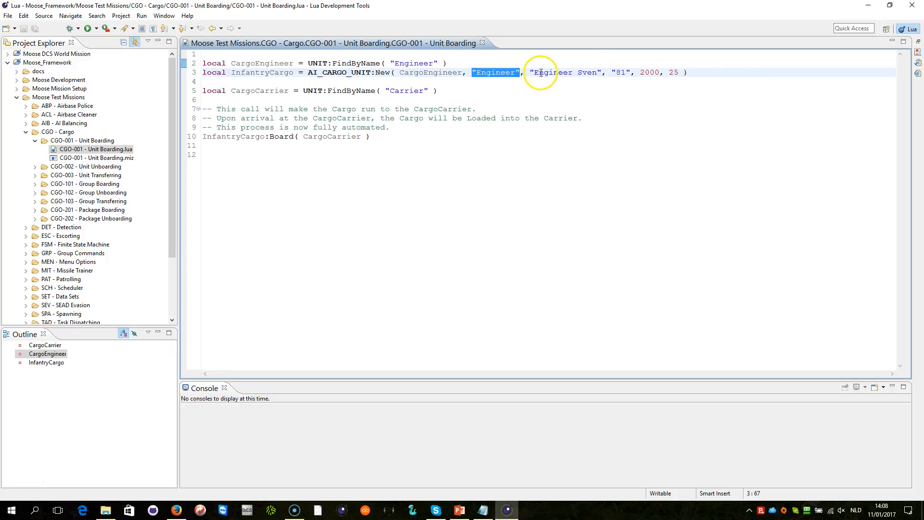
left_click(616, 72)
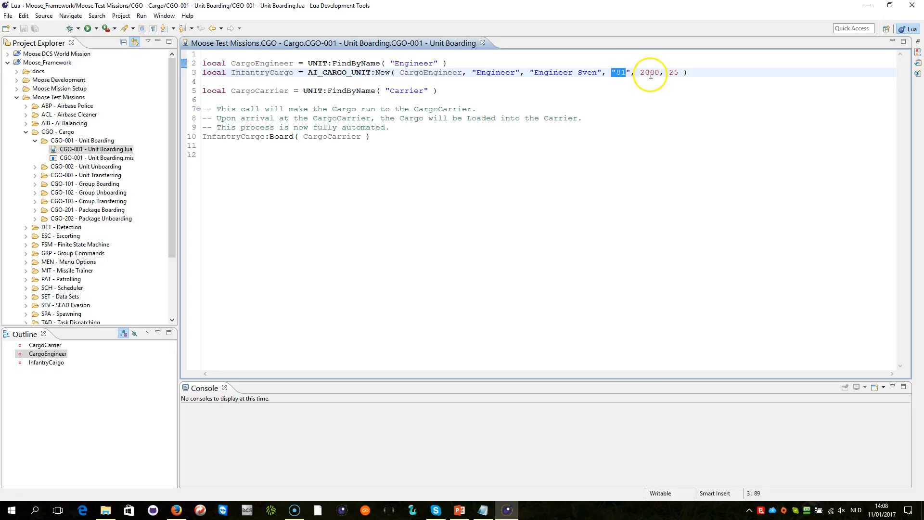
mouse_move(388, 72)
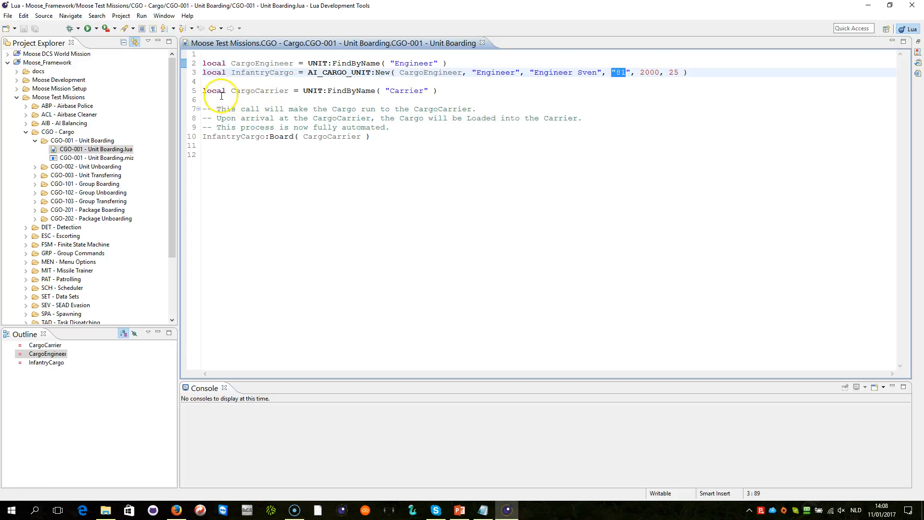
left_click(246, 91)
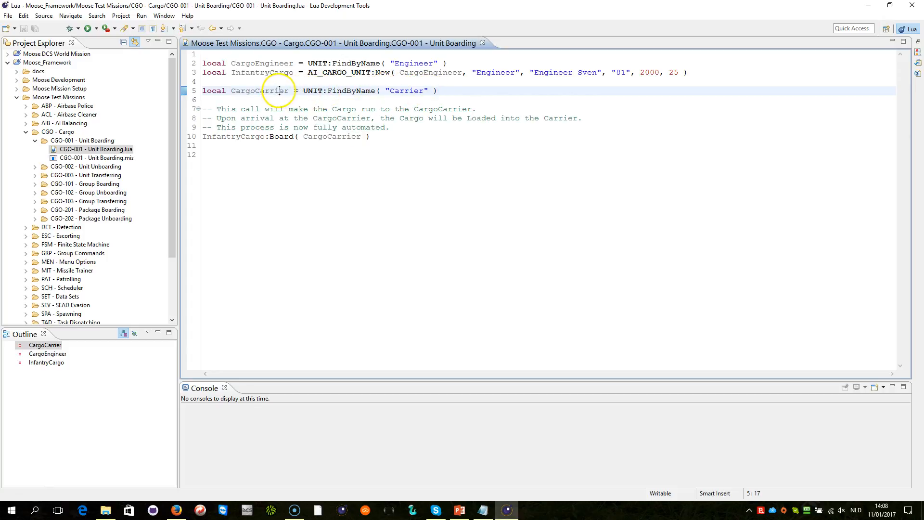
double_click(260, 90)
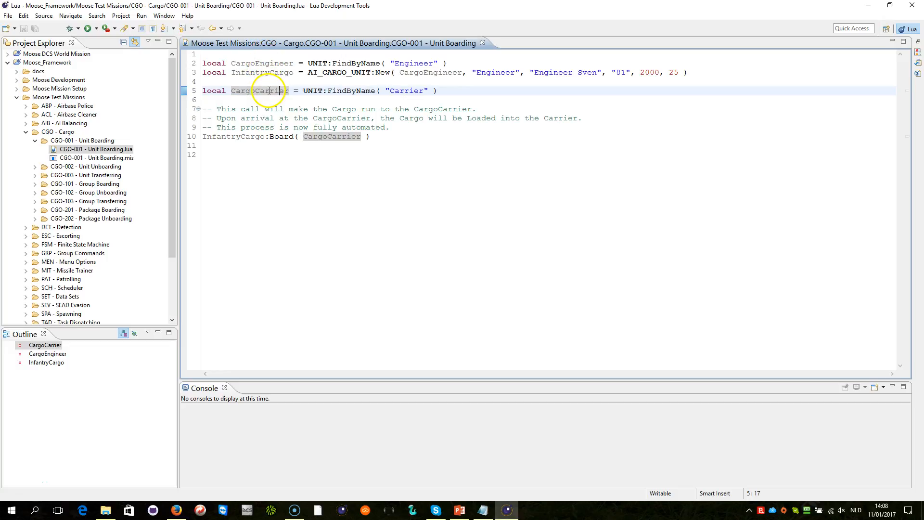
left_click(365, 137)
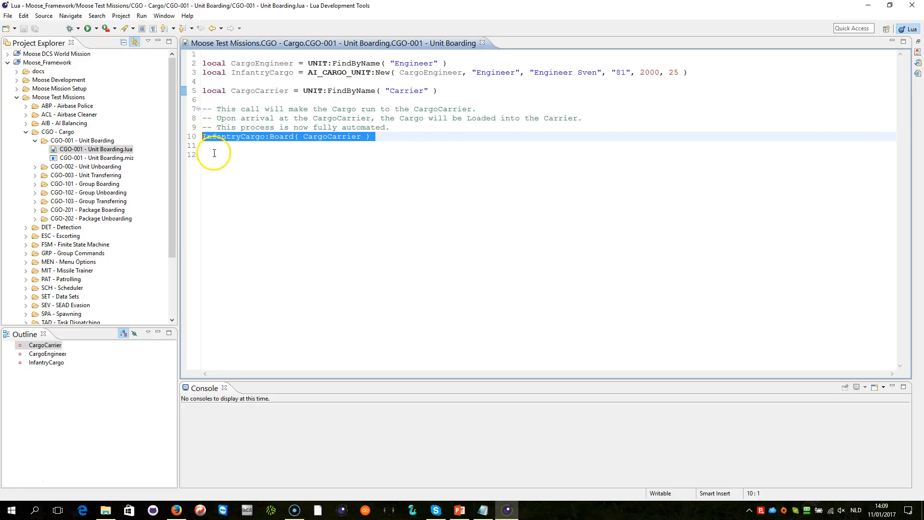
left_click(231, 136)
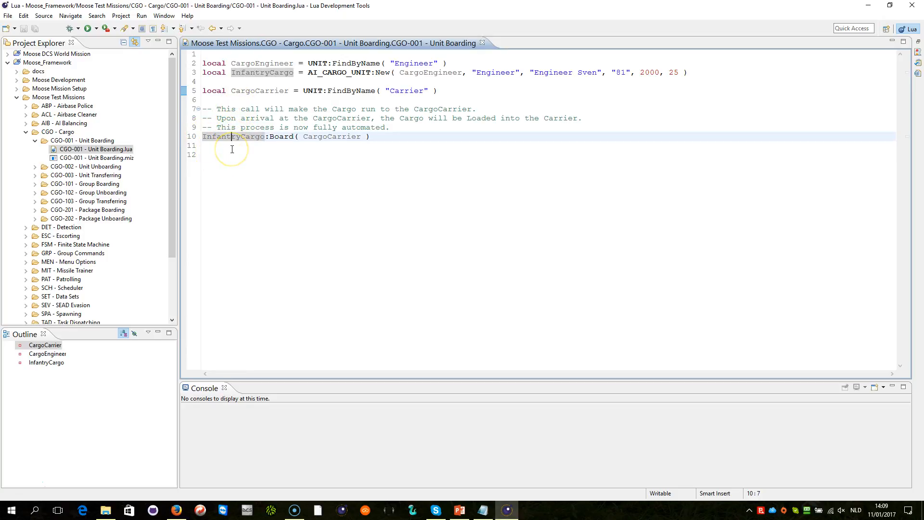
mouse_move(268, 140)
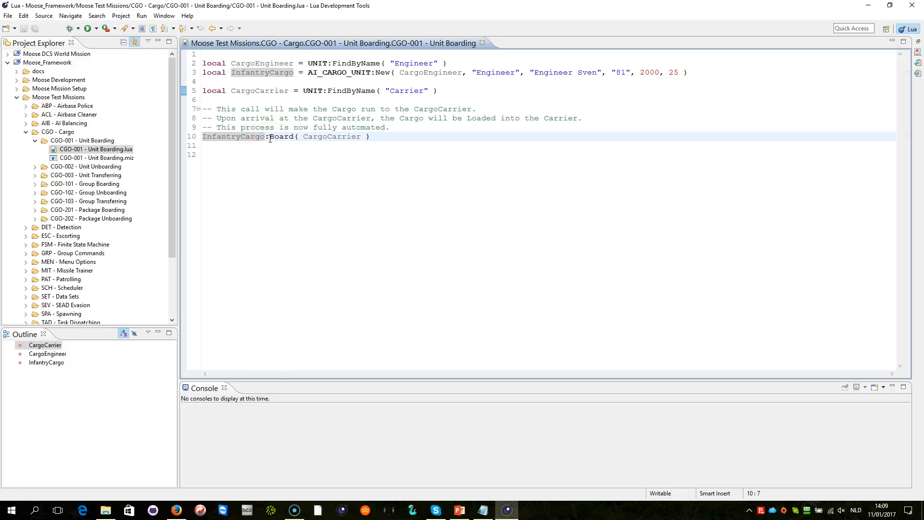
mouse_move(320, 89)
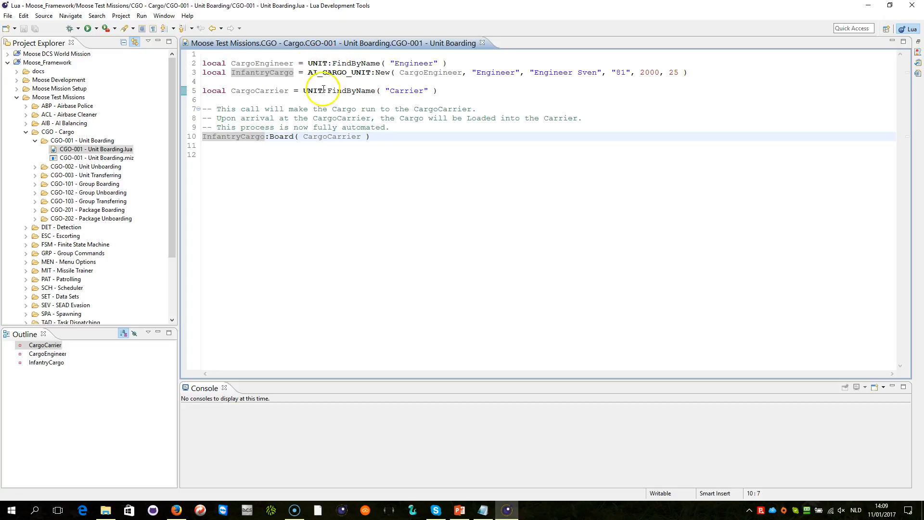
mouse_move(313, 136)
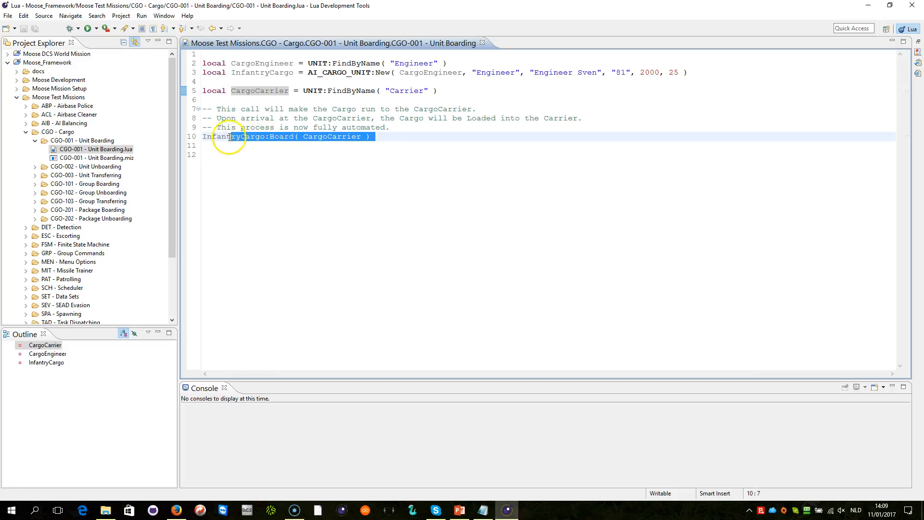
left_click(376, 137)
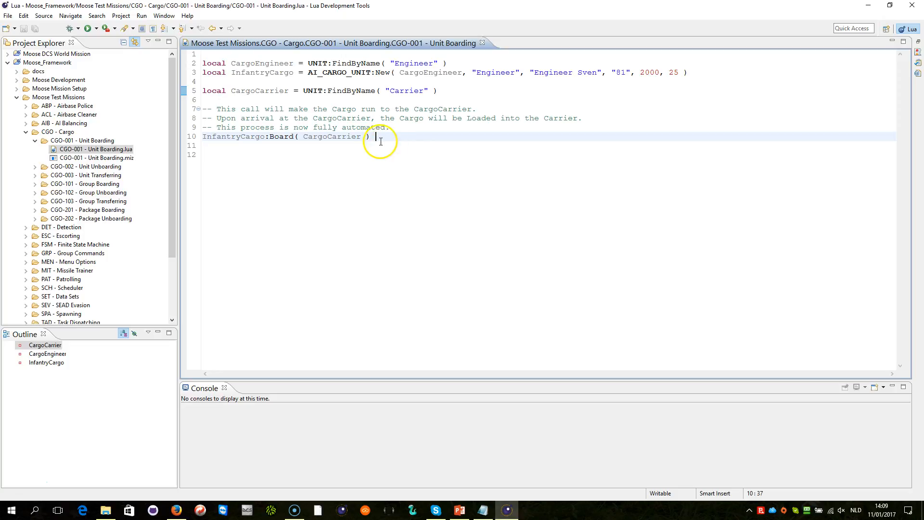
mouse_move(333, 153)
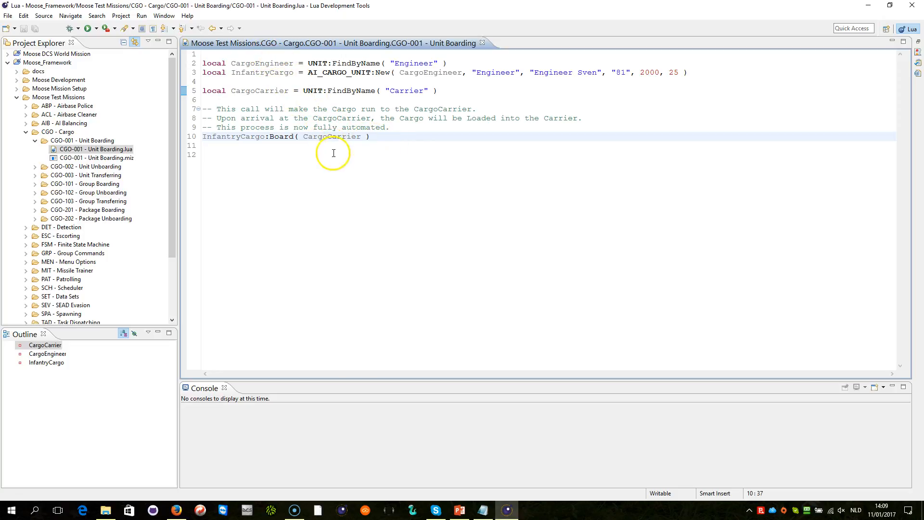
mouse_move(361, 192)
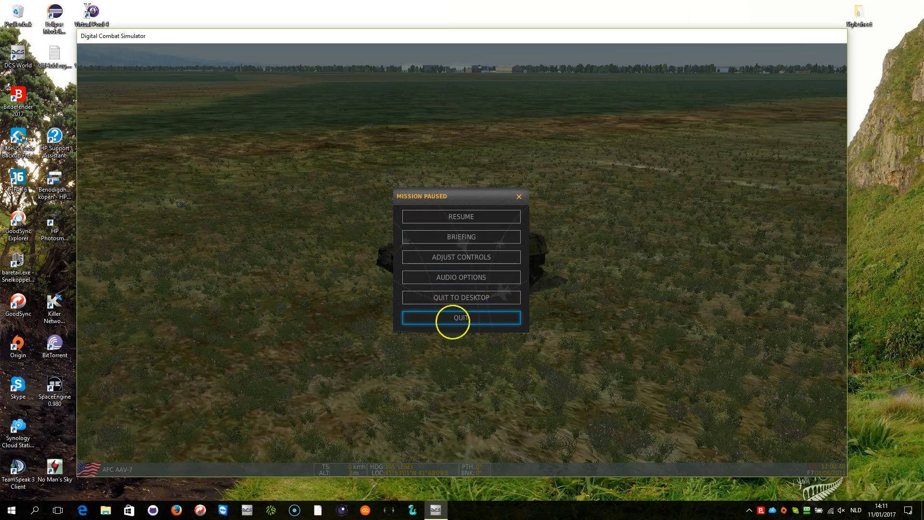
Quit the paused mission and return to the Mission Editor map with both units
left_click(461, 317)
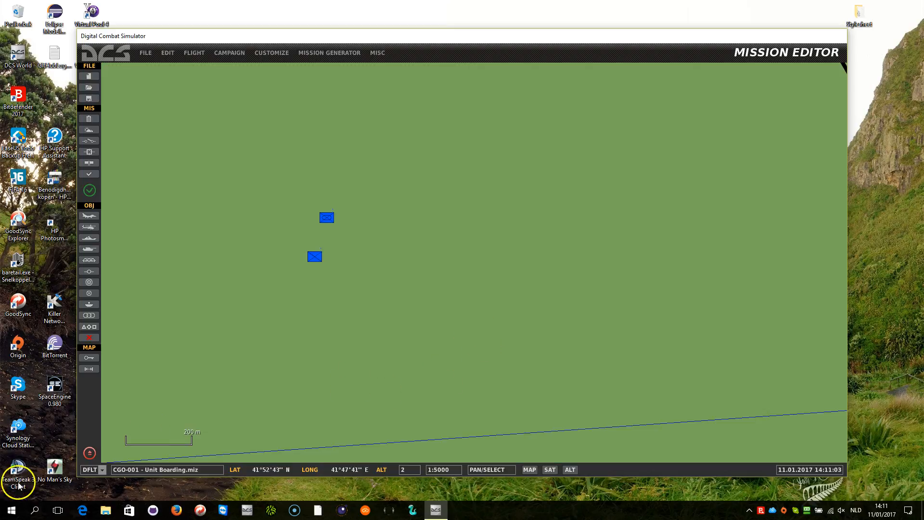